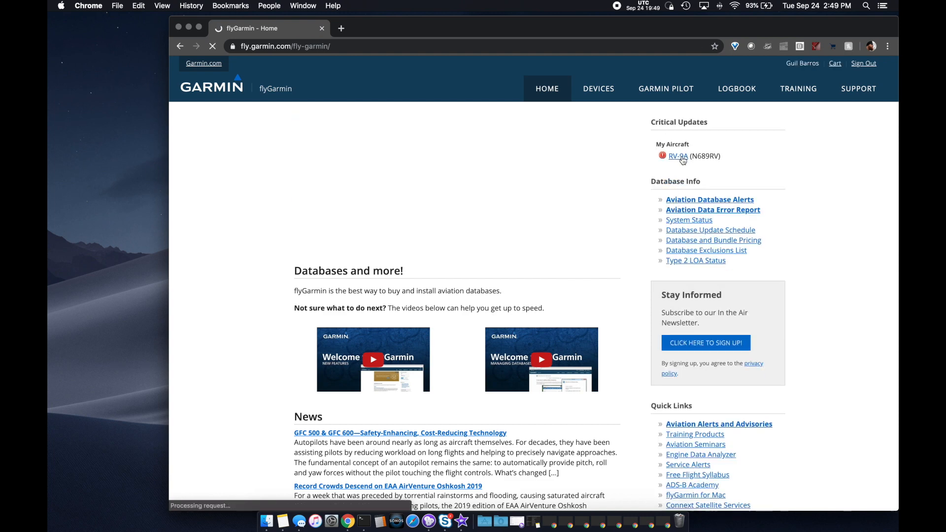
pyautogui.click(676, 156)
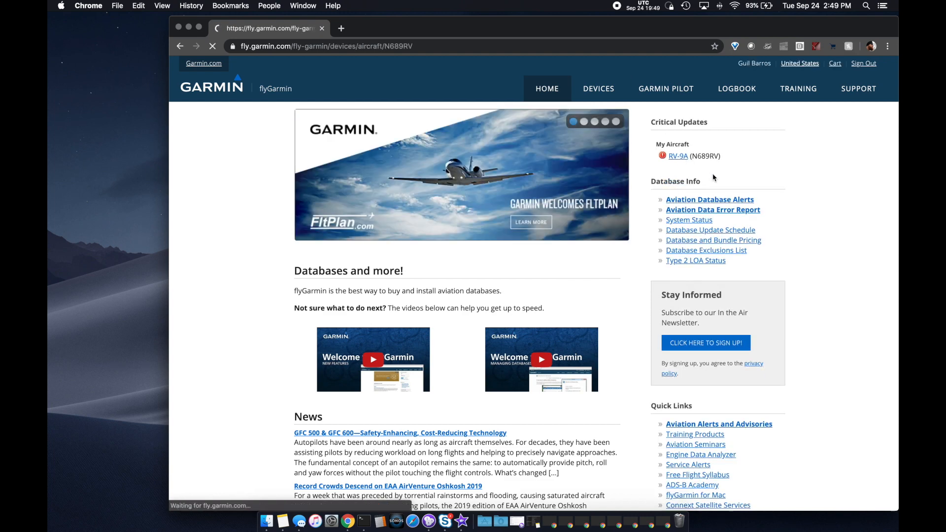
pyautogui.click(598, 89)
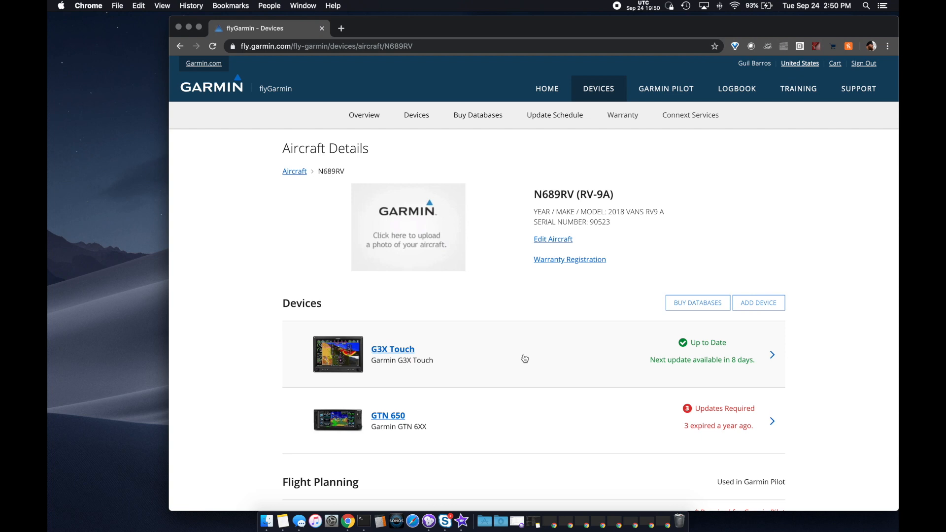
# Open the G3X Touch device and start installing its database updates
pyautogui.click(392, 349)
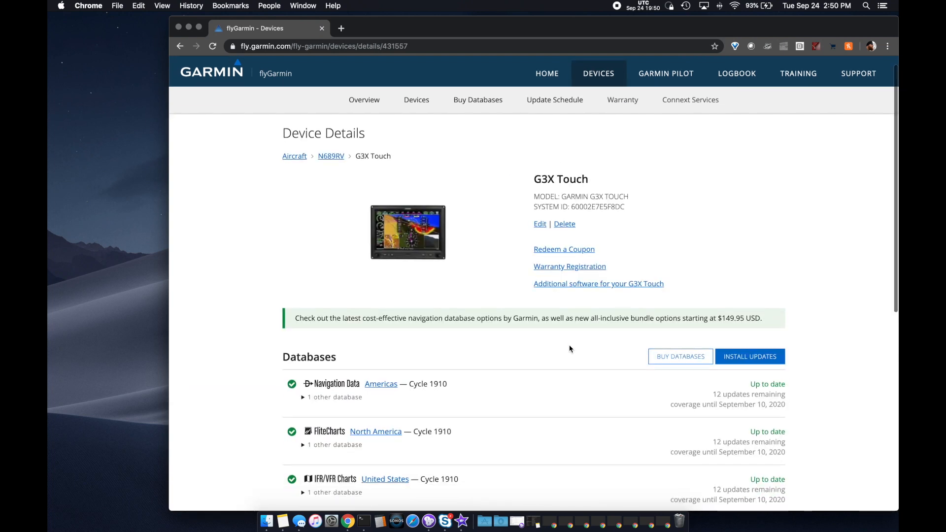
pyautogui.scroll(-3)
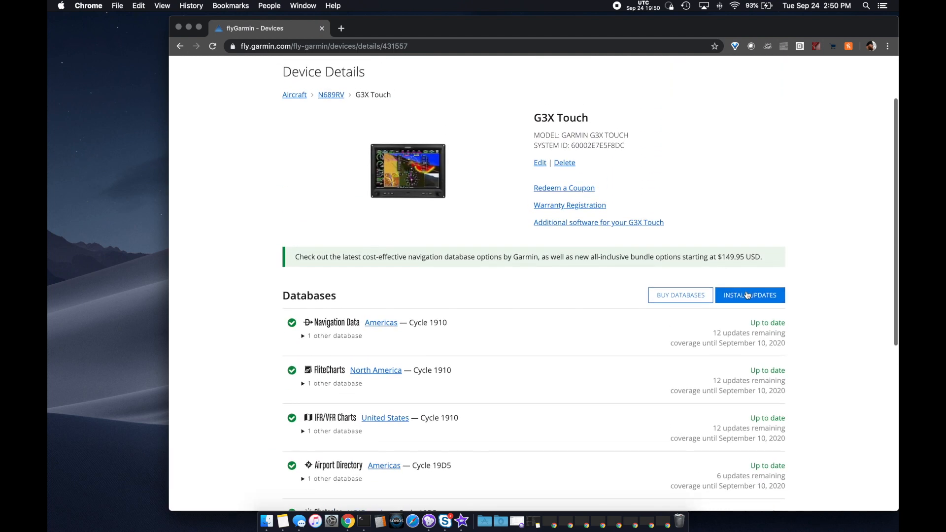
pyautogui.click(750, 295)
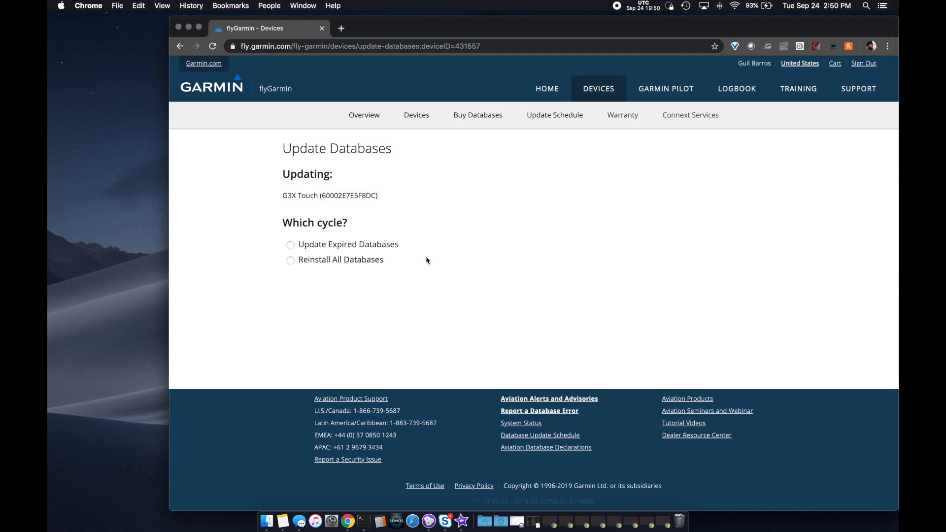
# Update expired databases, ticking Navigation Data, SafeTaxi (Americas) and Obstacles
pyautogui.click(290, 244)
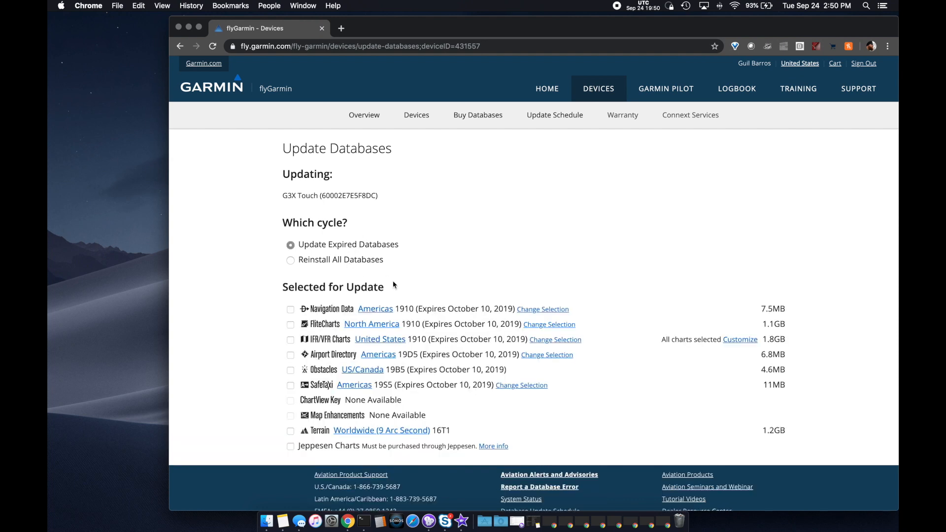
pyautogui.scroll(-3)
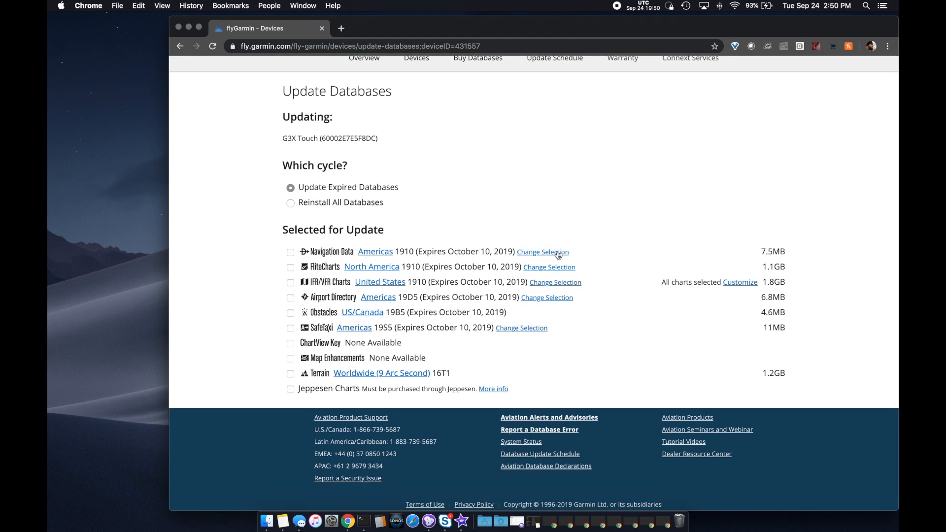
pyautogui.click(541, 252)
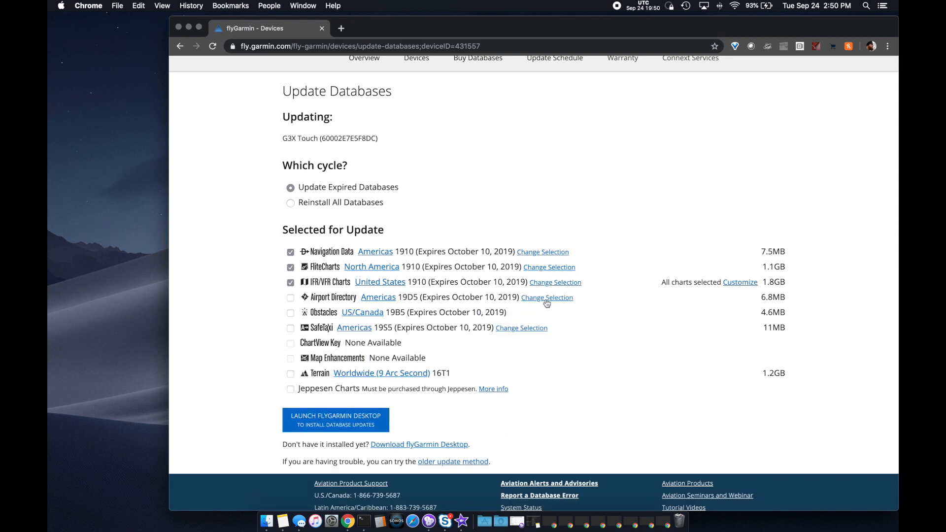
pyautogui.click(291, 297)
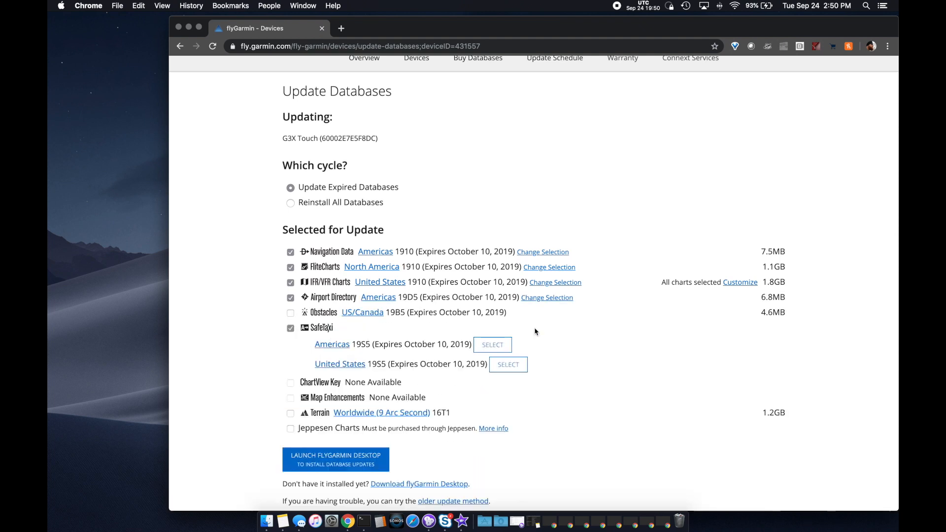
pyautogui.click(492, 345)
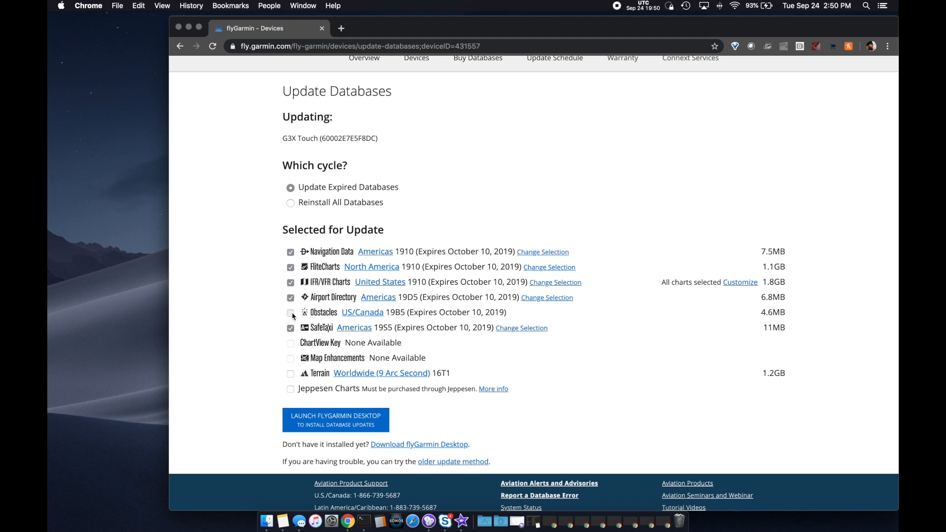
pyautogui.click(290, 313)
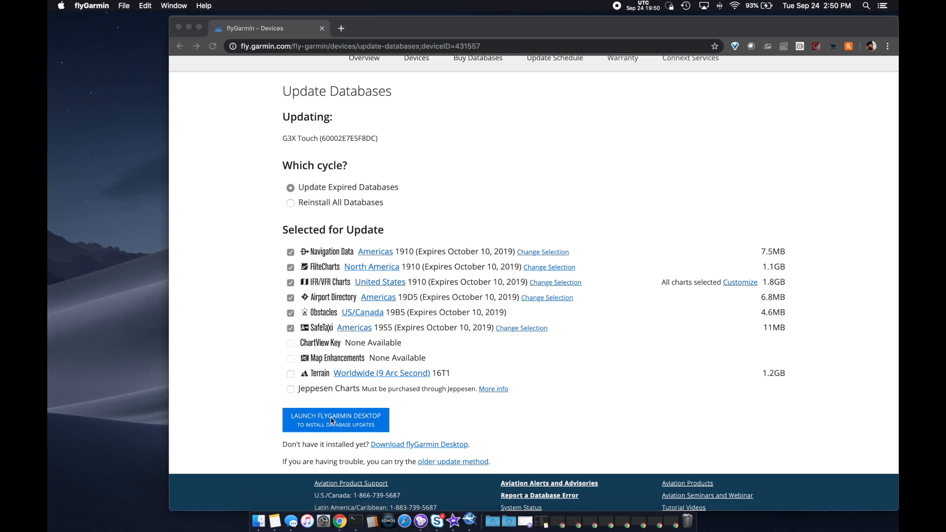
# Launch flyGarmin Desktop, update the G3X-PFD card, and show per-database progress
pyautogui.click(336, 420)
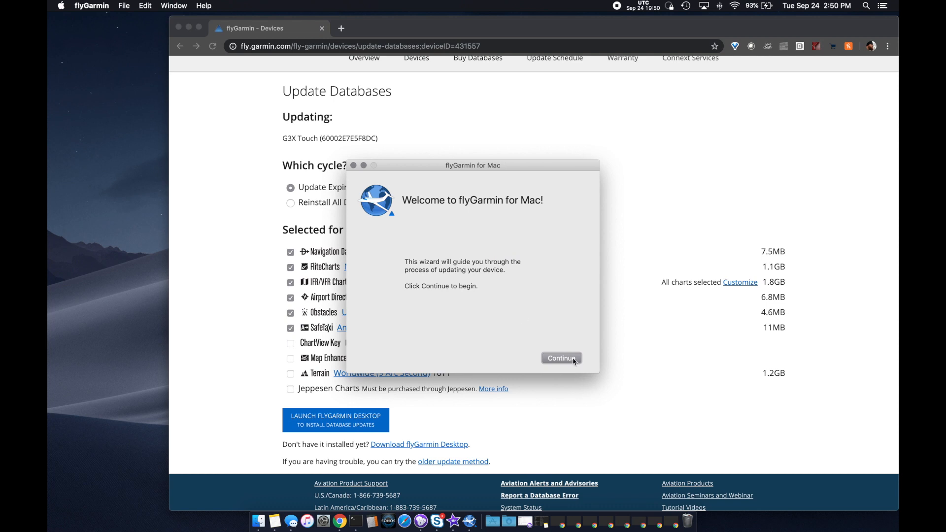
pyautogui.click(561, 357)
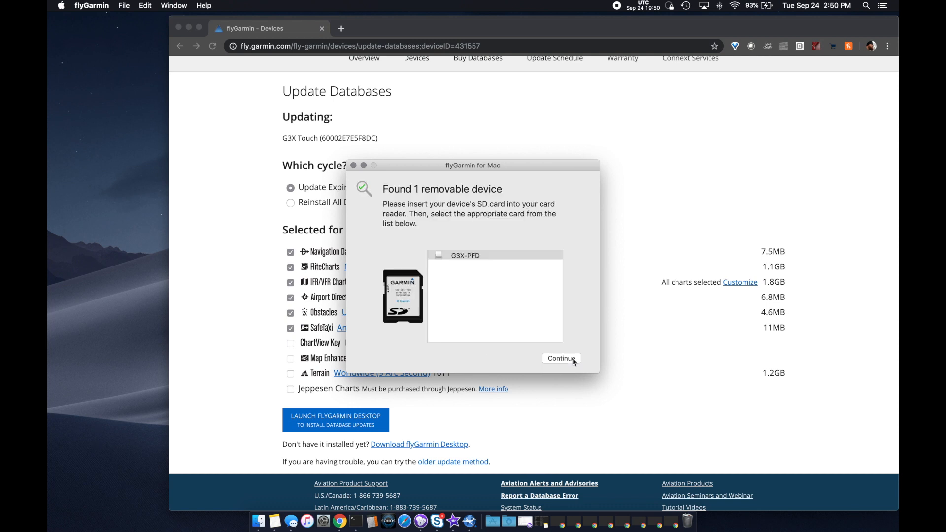
pyautogui.click(561, 358)
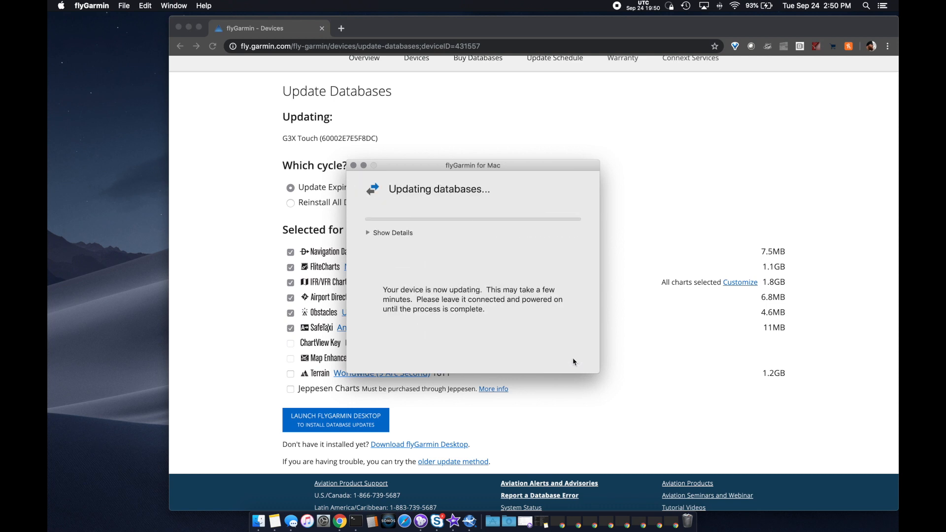
pyautogui.click(393, 233)
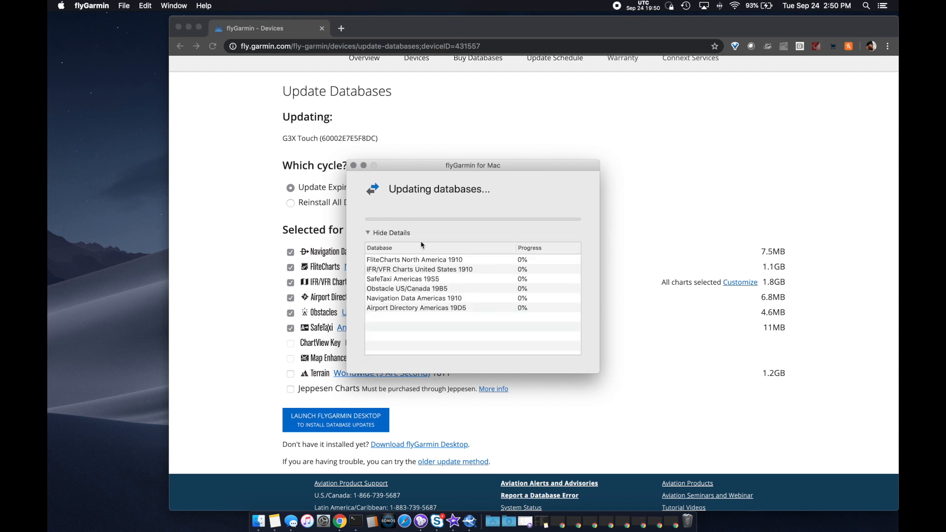
pyautogui.moveTo(474, 223)
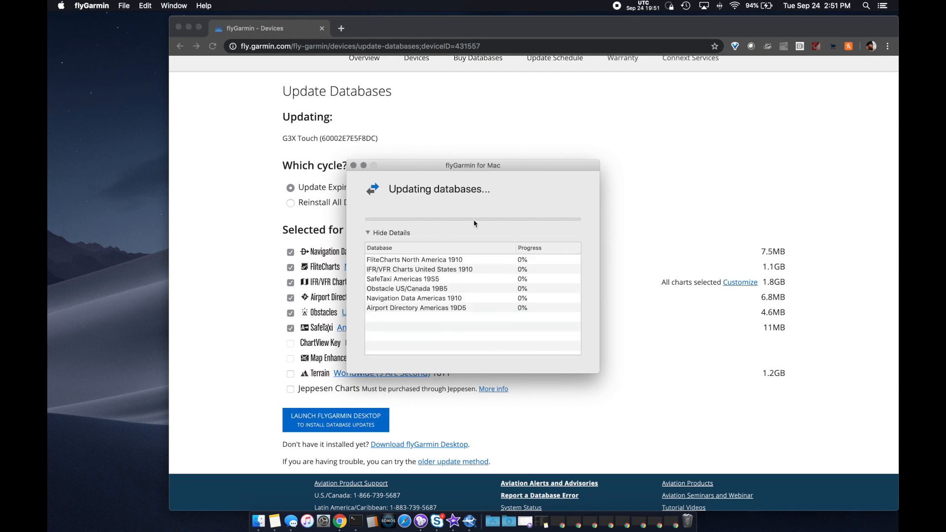